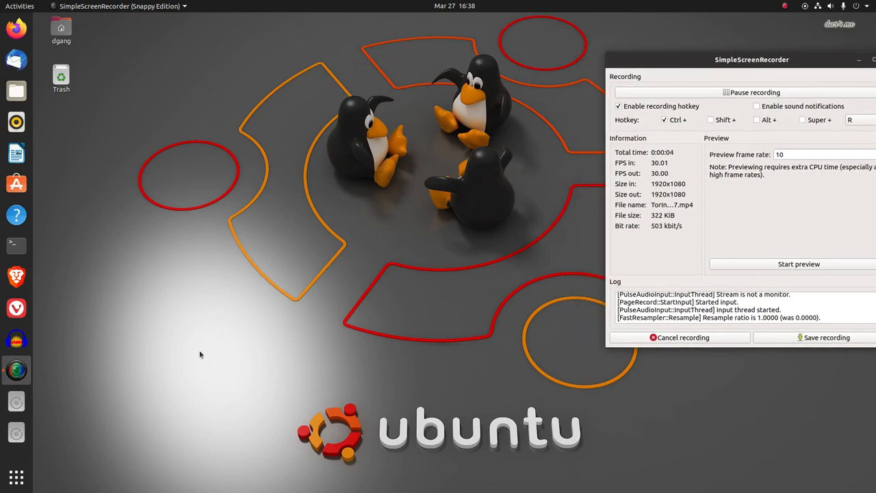
# Step: Launch Ubuntu Software from the dock while the screen recording keeps running
pyautogui.click(16, 184)
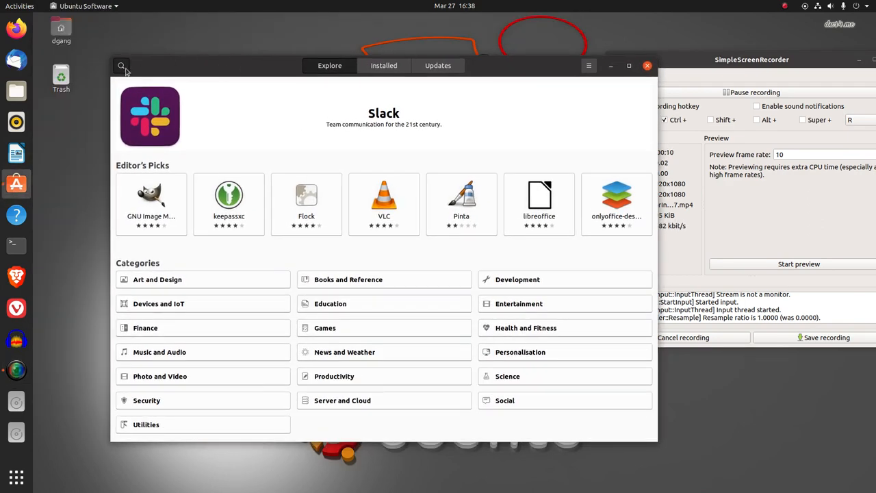
# Step: Search the store for 'to' and scroll to the Tor Browser Launcher entry to install it
pyautogui.write('t')
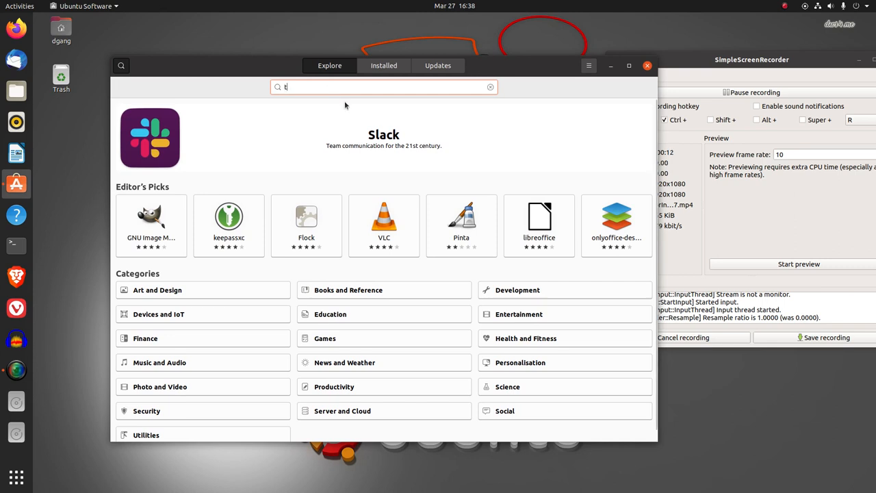
pyautogui.write('o')
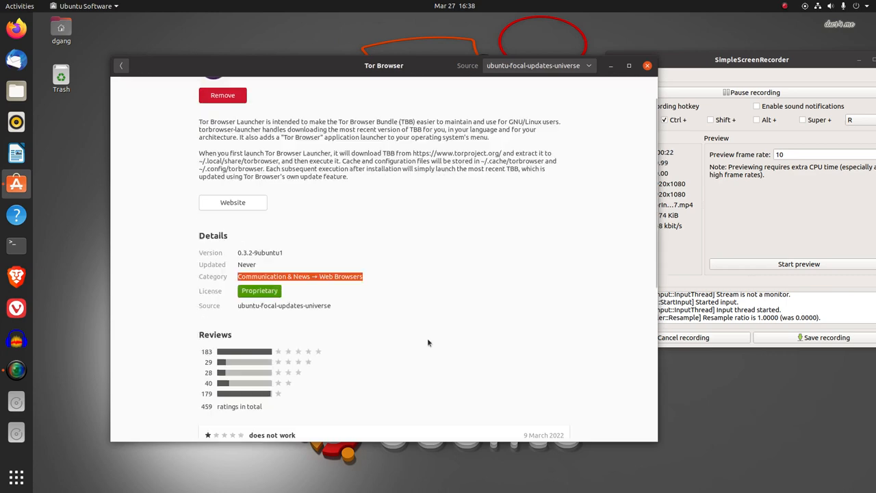
pyautogui.scroll(-3)
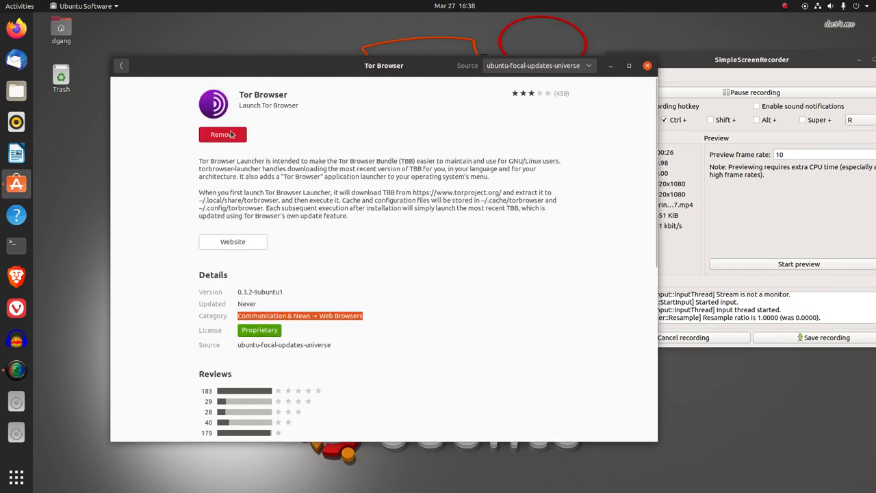
pyautogui.moveTo(132, 250)
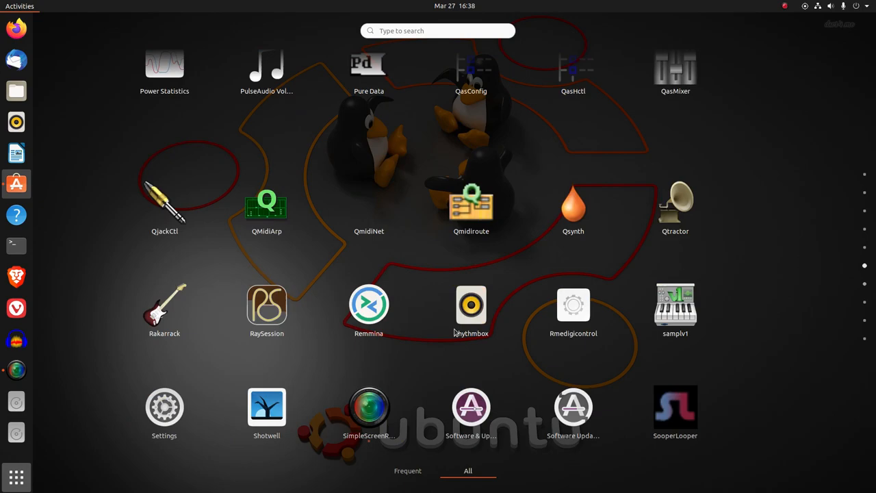
# Step: Scroll through the GNOME app grid to reach and launch Tor Browser
pyautogui.scroll(-3)
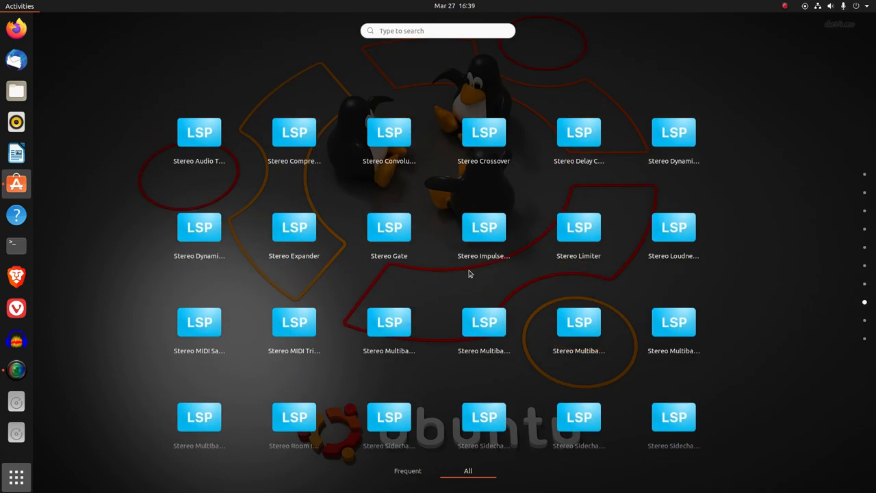
pyautogui.scroll(-3)
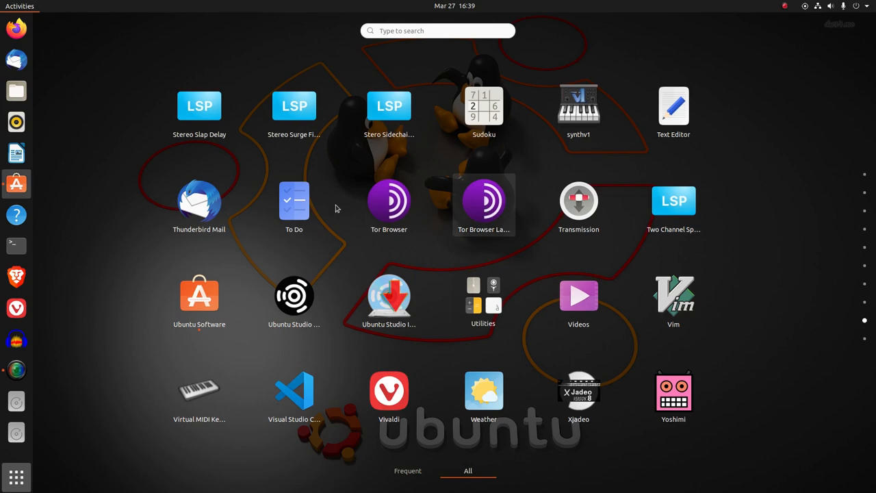
pyautogui.moveTo(389, 204)
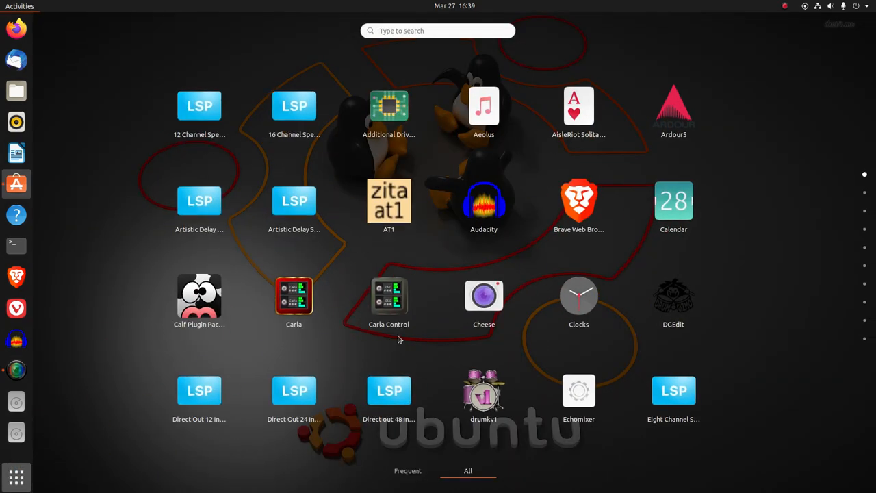
pyautogui.scroll(-3)
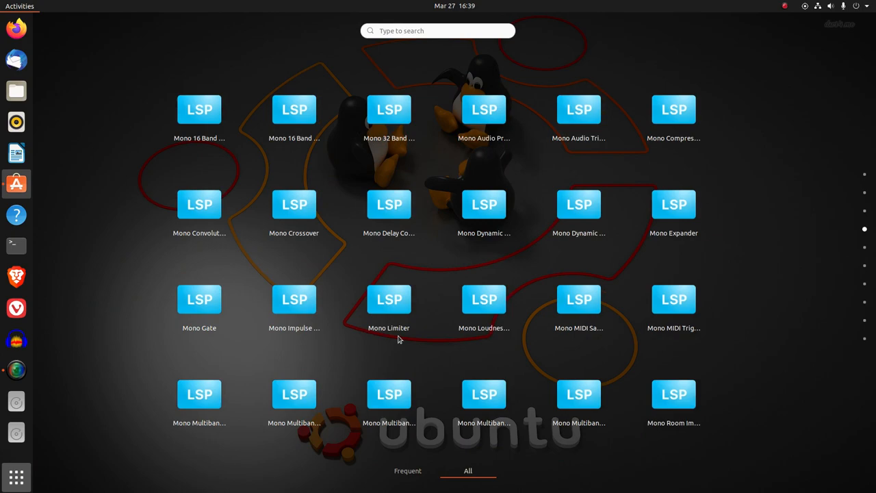
pyautogui.scroll(-3)
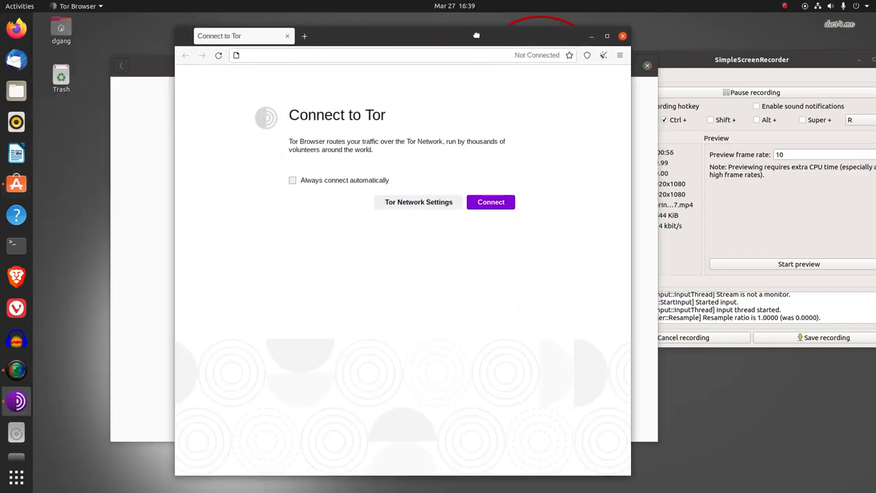
# Step: Connect to the Tor network and search DuckDuckGo for 'test'
pyautogui.click(490, 201)
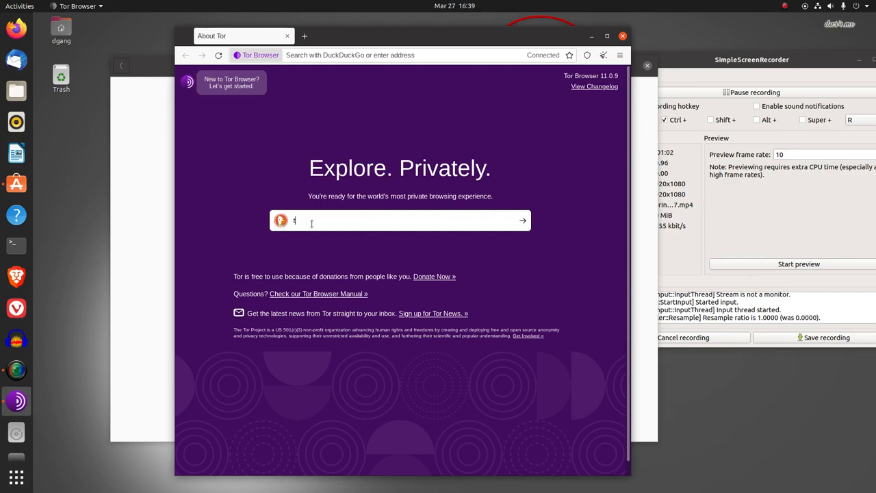
pyautogui.write('test')
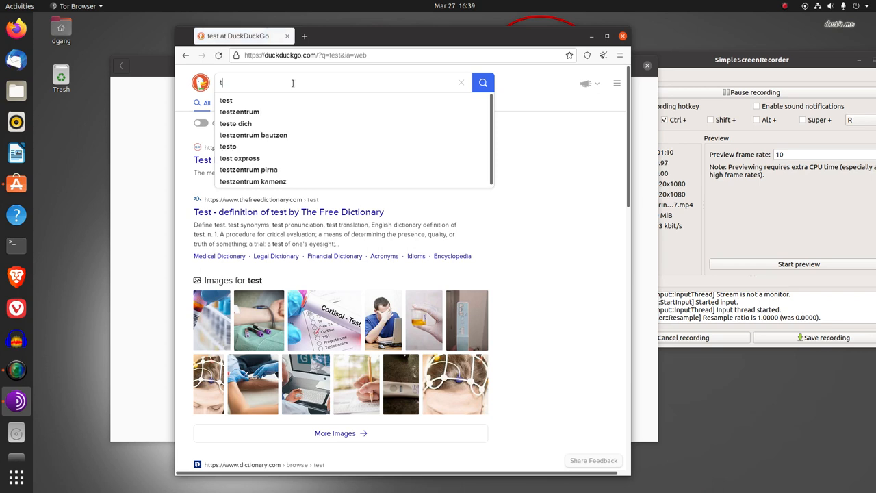
# Step: Search DuckDuckGo for 'tor project browser' and open the Tor Project | Anonymity Online result
pyautogui.write('tor projew')
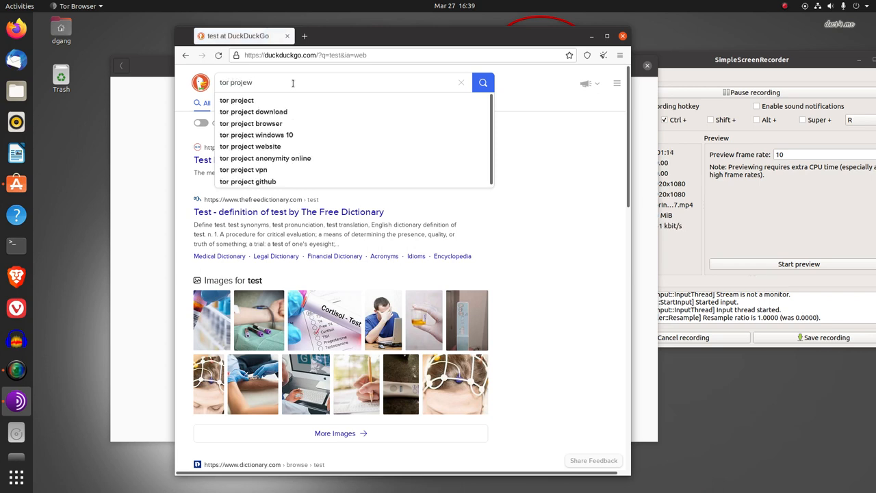
pyautogui.moveTo(251, 124)
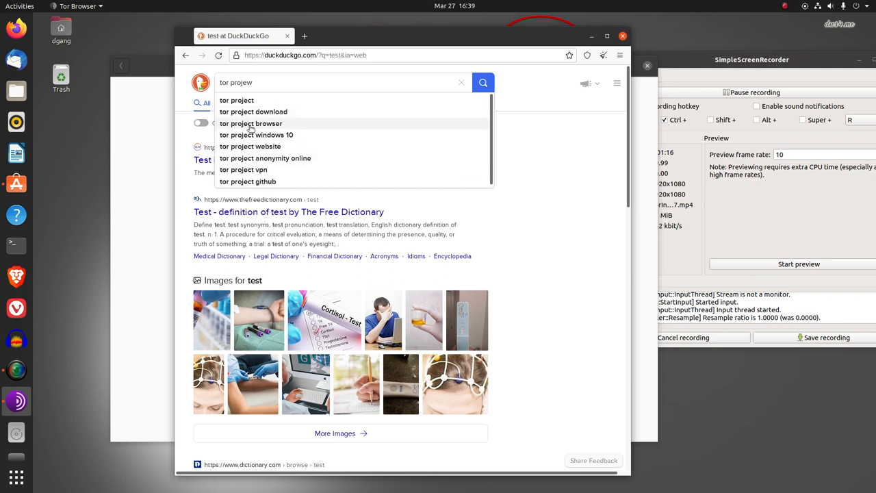
pyautogui.click(251, 123)
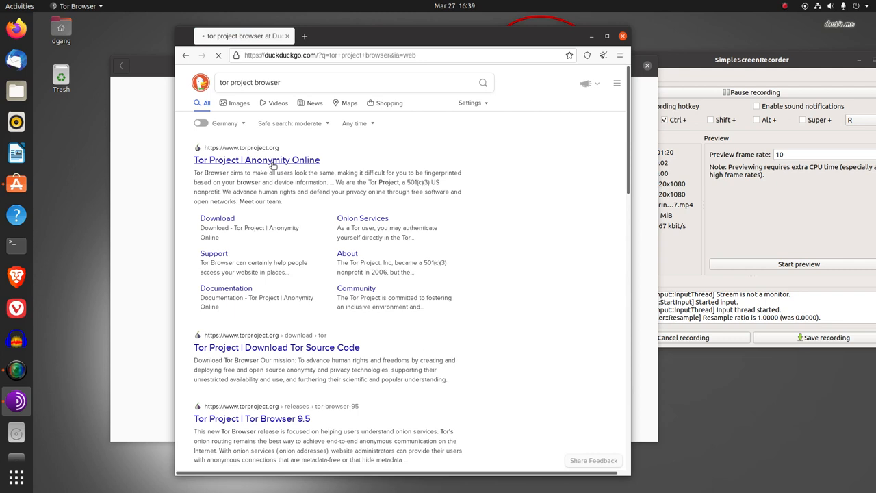
pyautogui.click(256, 159)
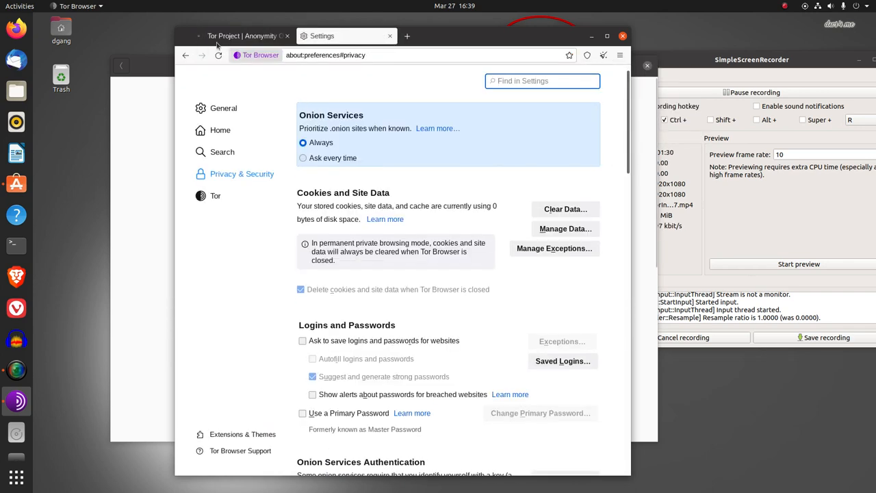
# Step: Set Onion Services to 'Always' prioritize .onion versions of sites
pyautogui.click(243, 36)
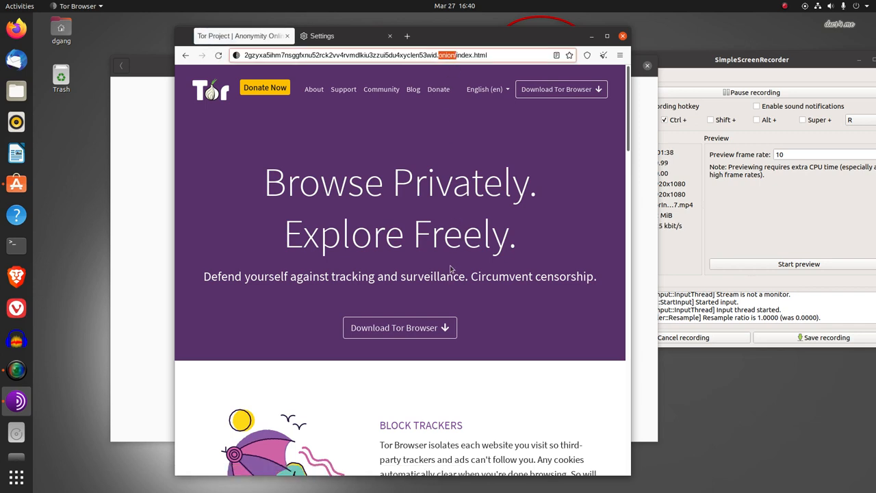
pyautogui.moveTo(455, 211)
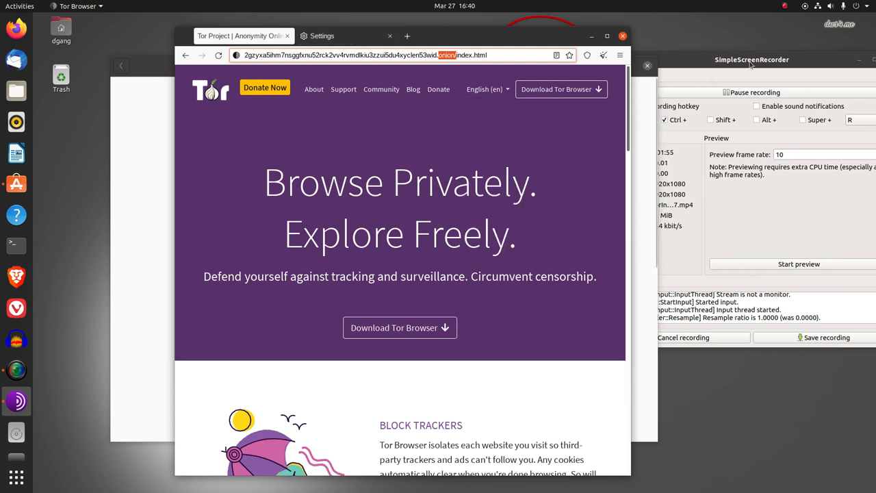
# Step: Bring the SimpleScreenRecorder window forward with the onion homepage still loaded
pyautogui.click(752, 60)
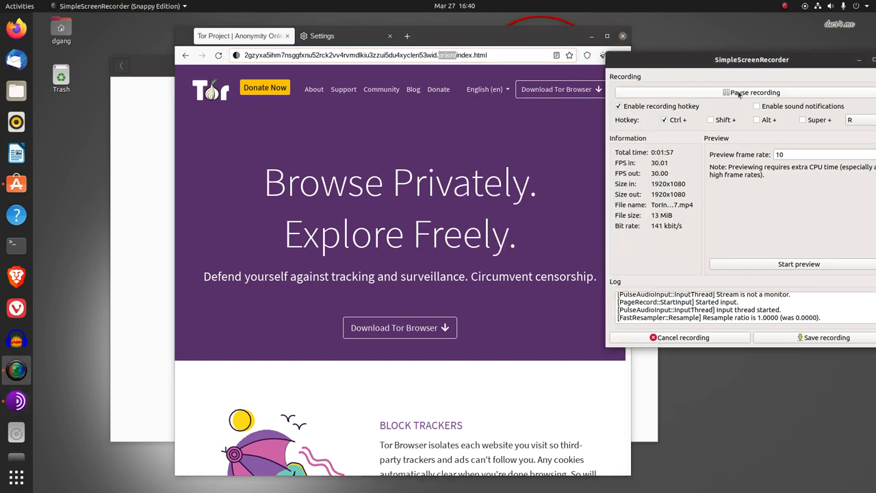